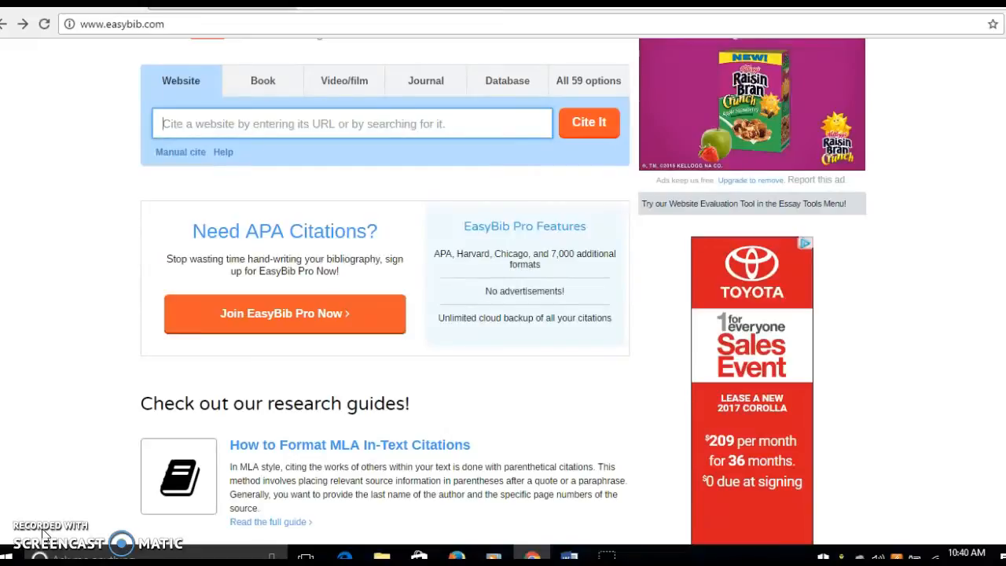
click(214, 24)
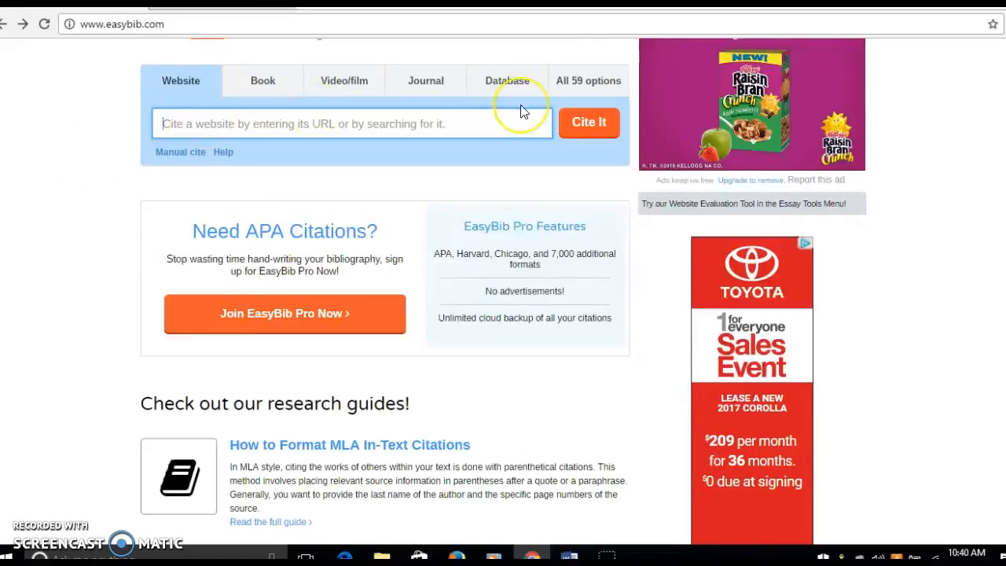
text(Joey valentine)
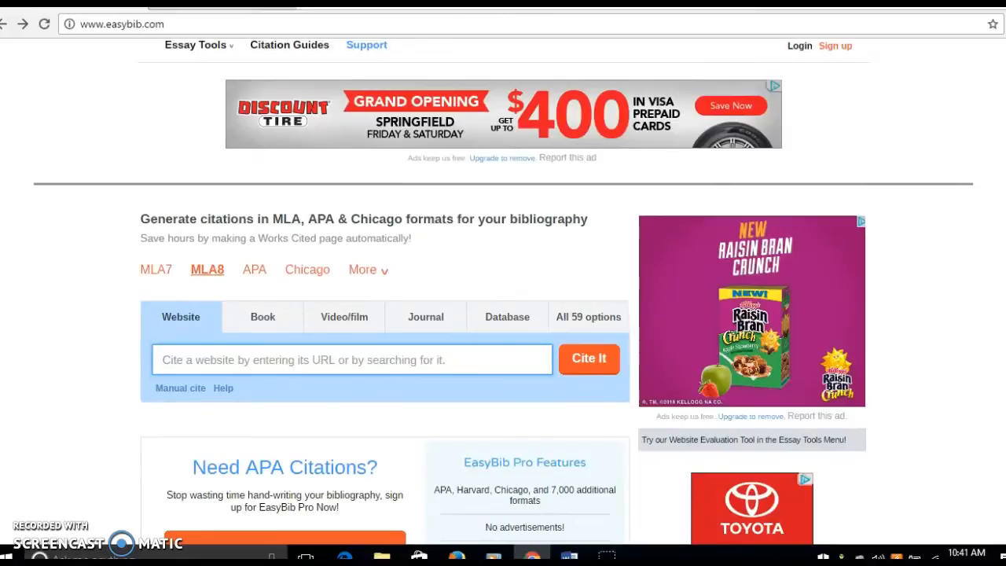
mouse_move(149, 271)
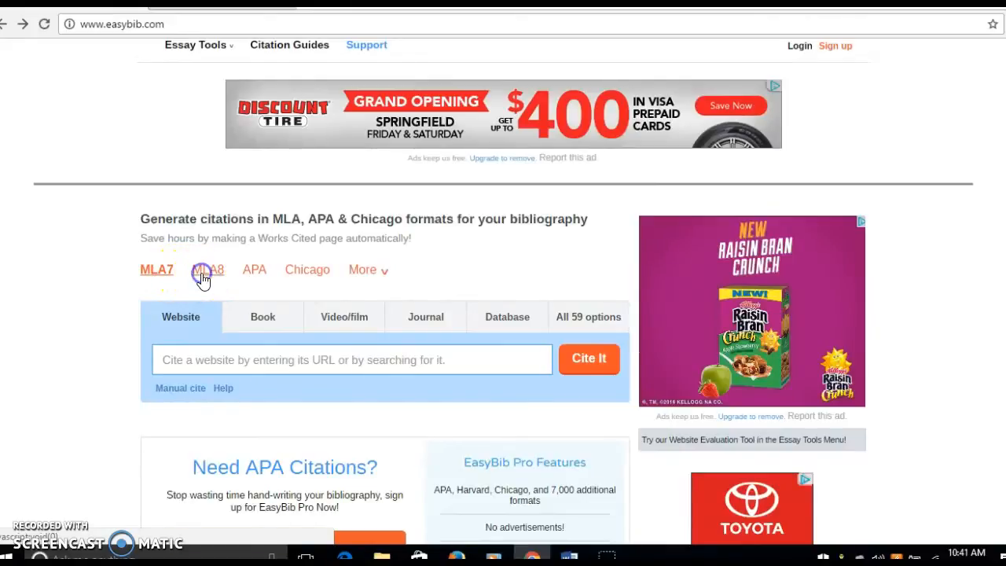
click(207, 270)
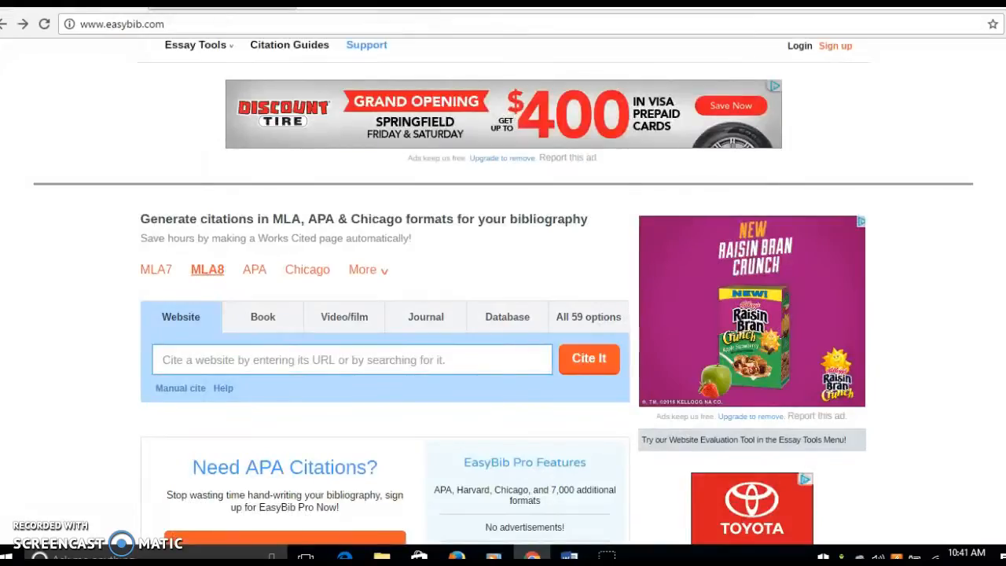
Step: Look up the CNN Georgia driver-license voter-bill article by its URL with Cite It
click(353, 359)
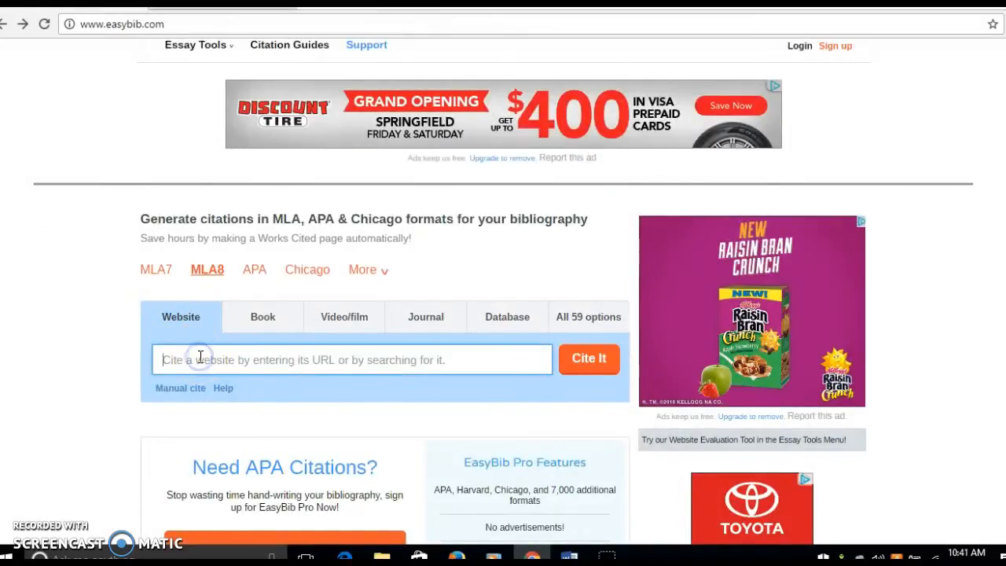
text(http://www.cnn.com/2017/03/03/politics/georgia-driver-license-ineligible-voter-bill/index.html)
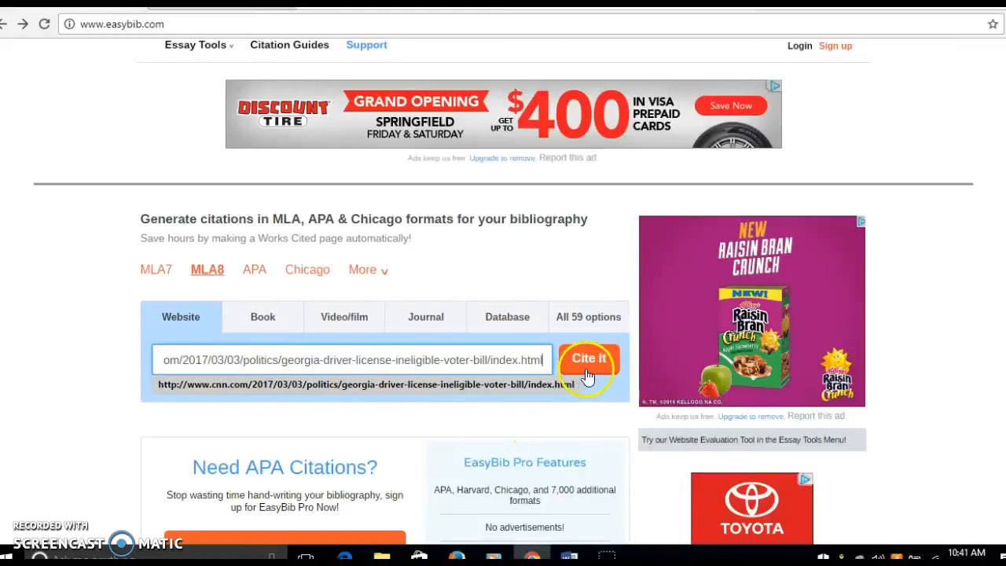
click(588, 359)
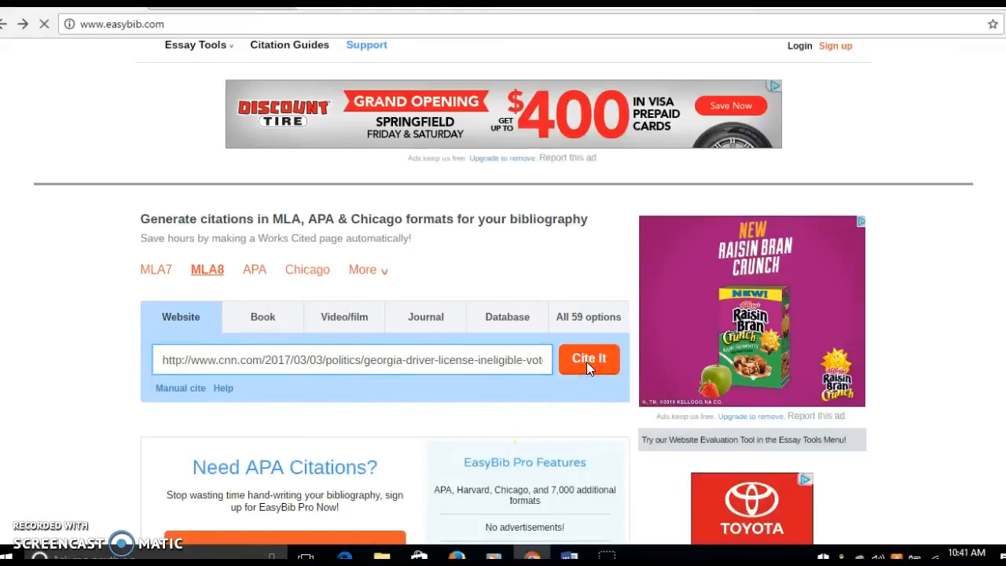
click(588, 359)
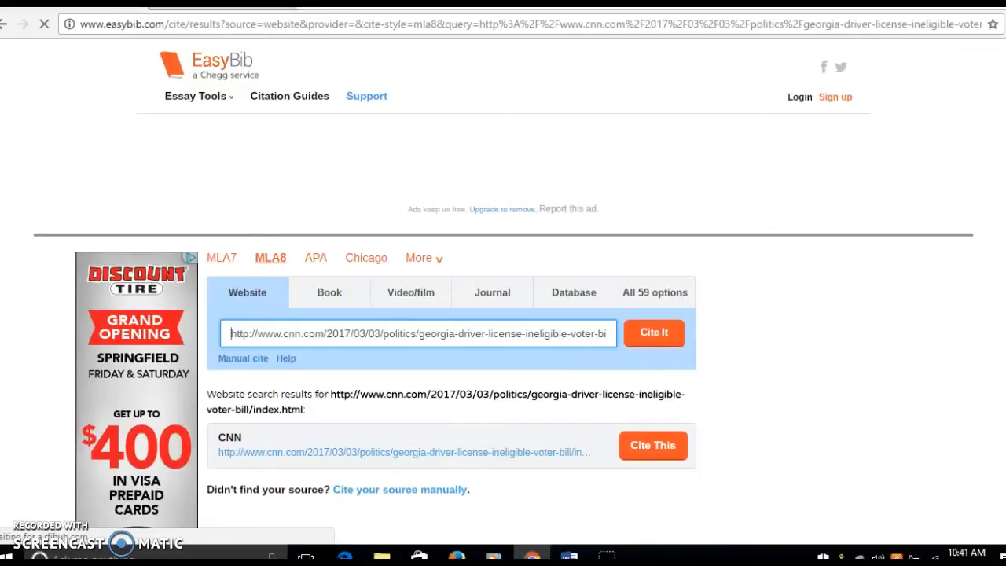
Step: Cite the CNN search result and continue to the final citation editing form
click(652, 447)
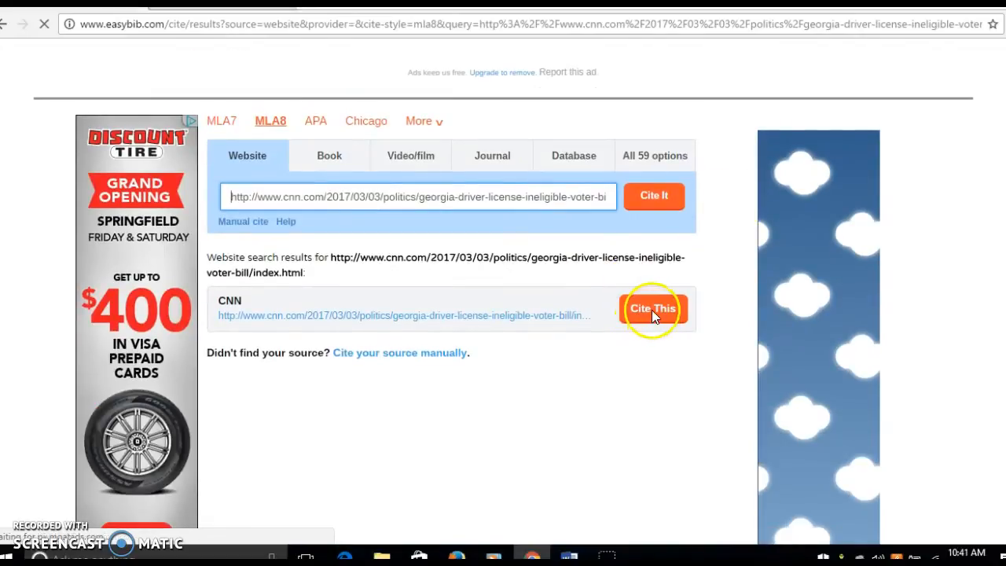
click(652, 309)
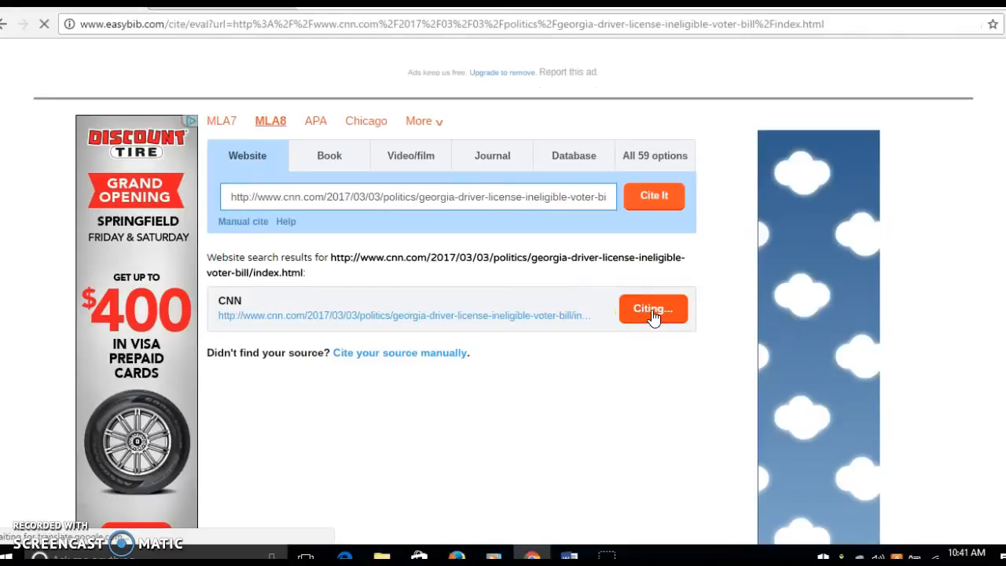
click(654, 308)
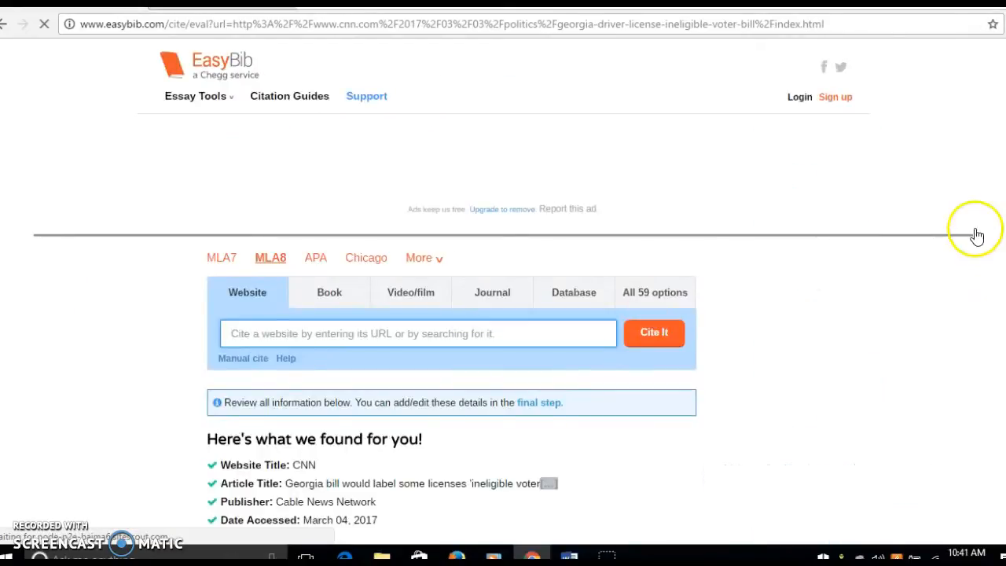
scroll(down, 3)
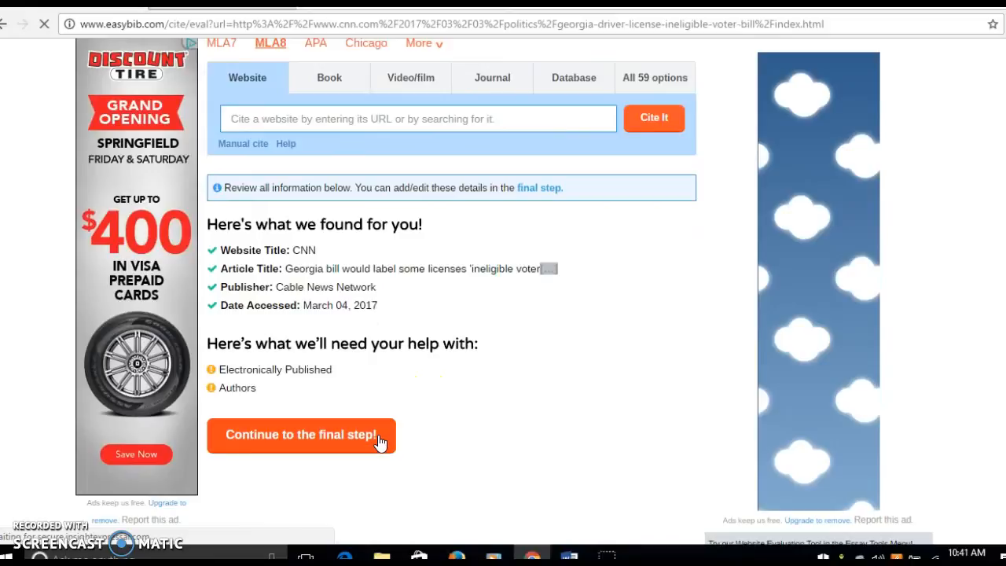
click(302, 434)
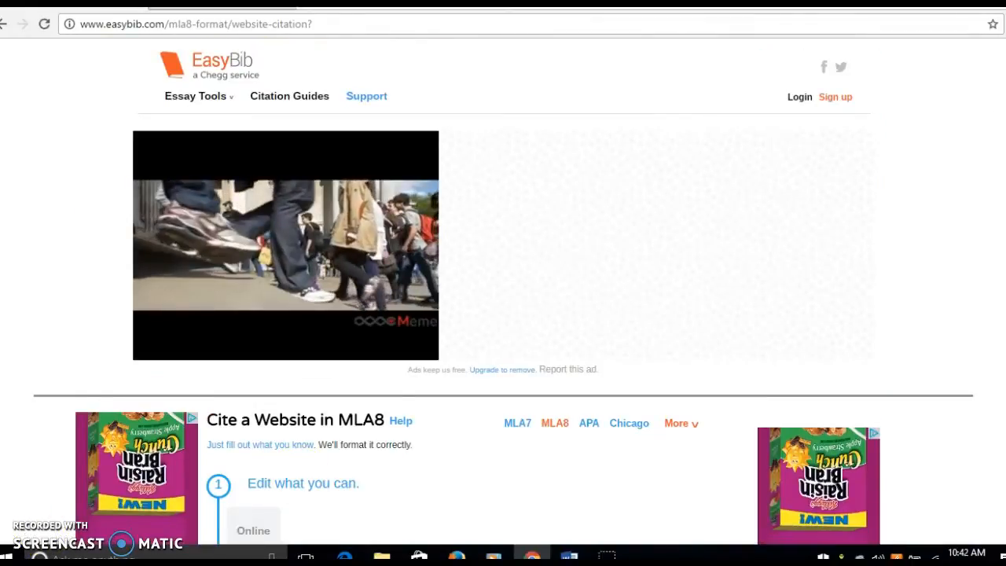
Step: Capitalise Bill in the Georgia article title on the MLA8 website form
scroll(down, 3)
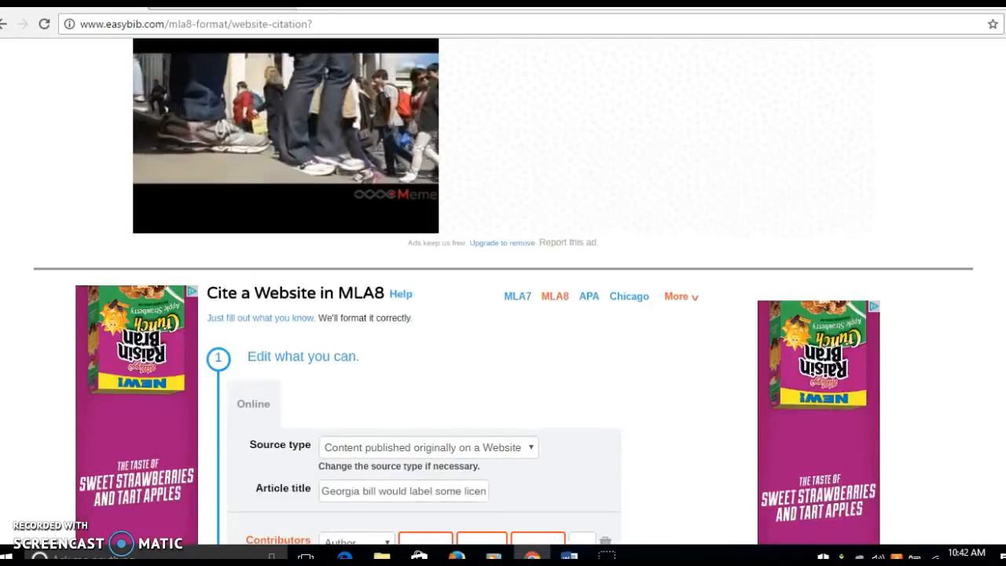
scroll(down, 3)
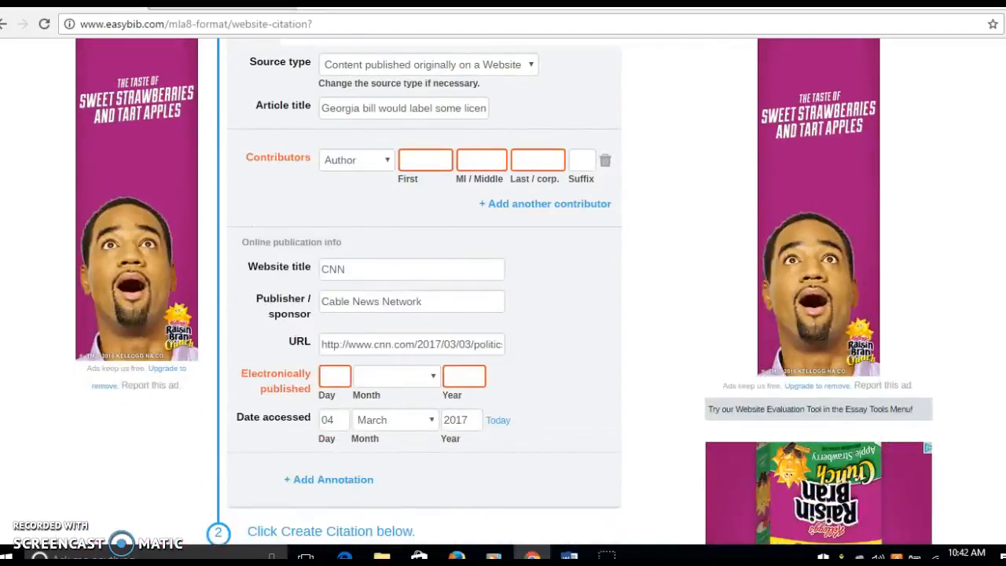
mouse_move(895, 189)
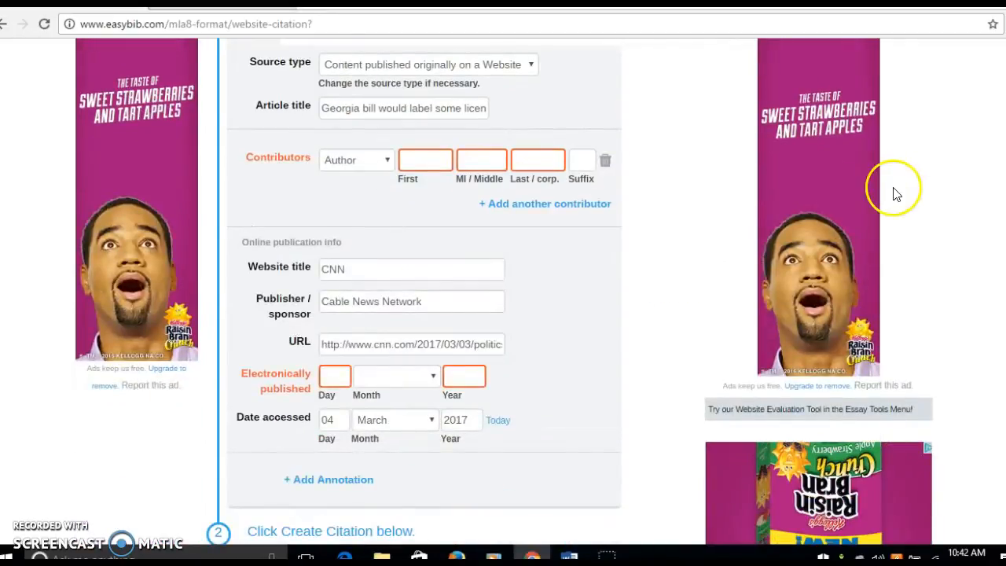
mouse_move(358, 116)
text(B)
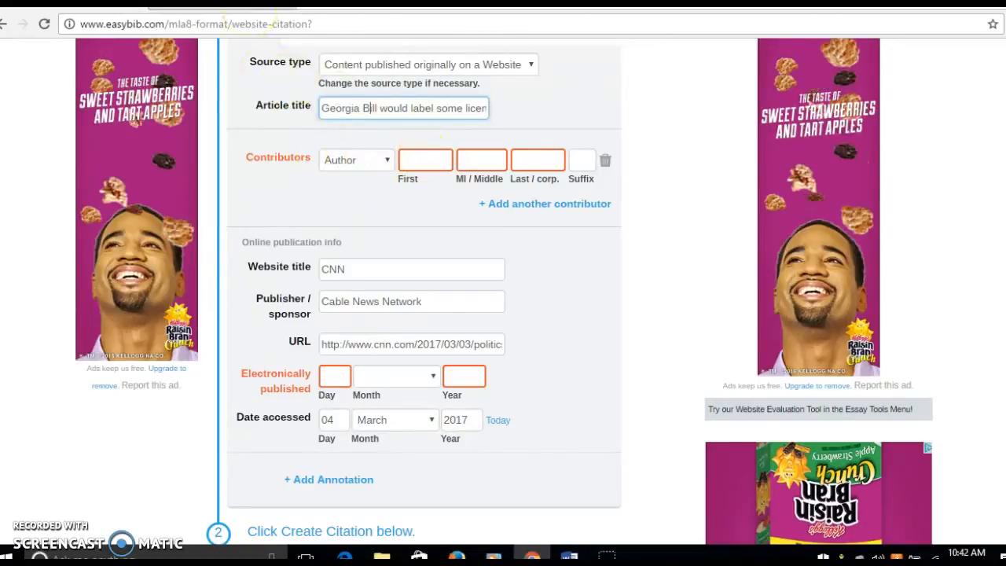
click(408, 343)
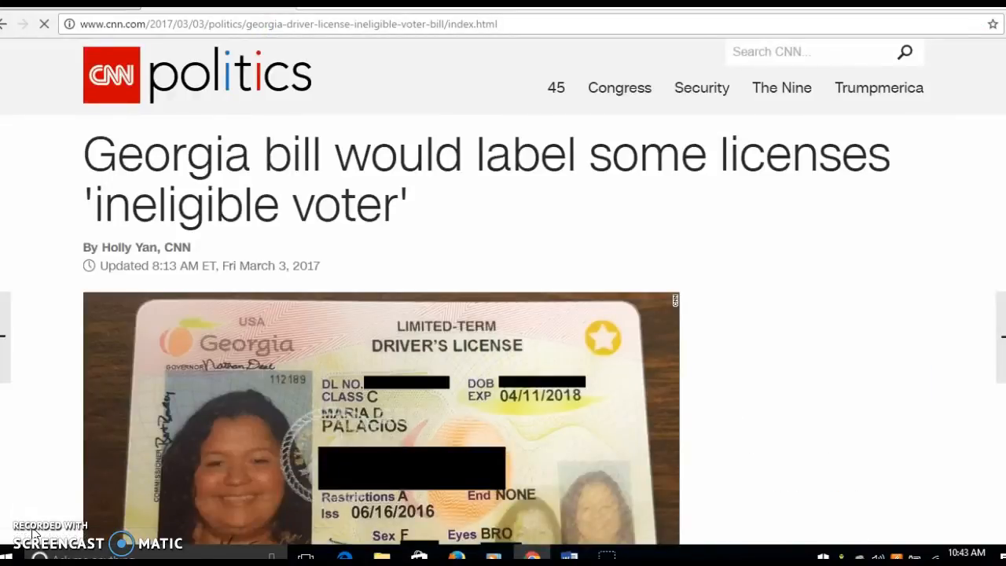
mouse_move(156, 265)
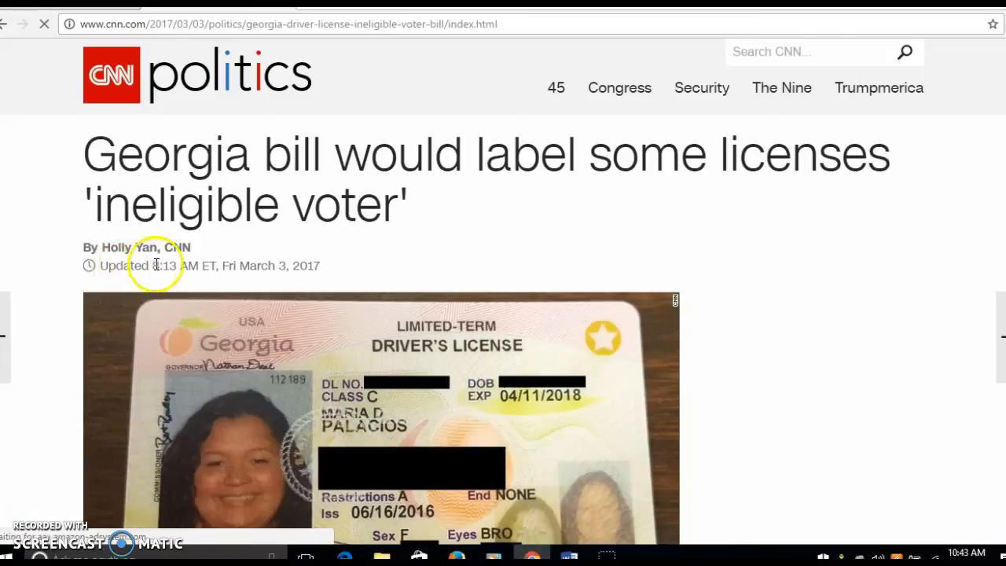
mouse_move(150, 251)
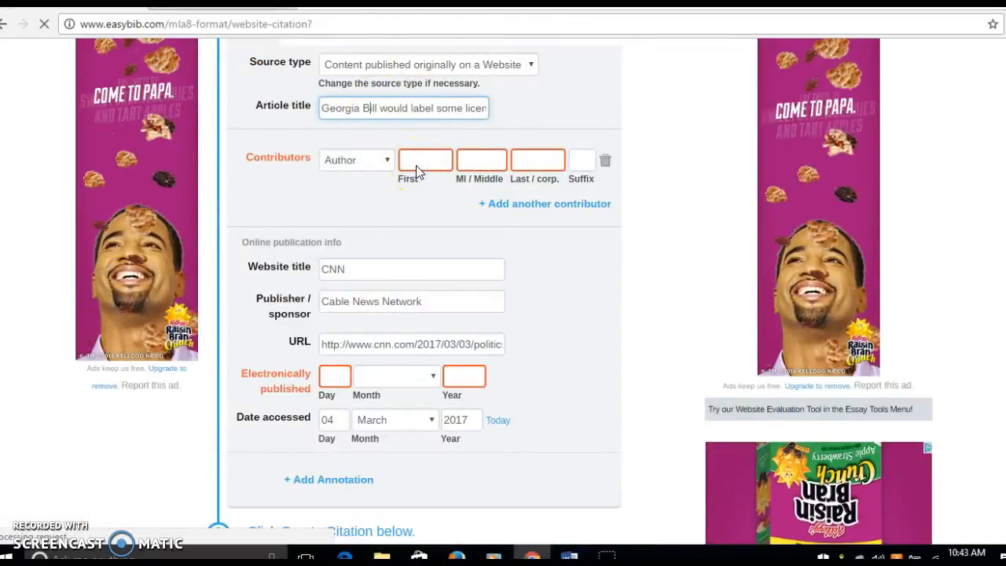
Step: Enter CNN as the website title and move down to the contributor fields
text(Hi)
click(538, 159)
text(Yan)
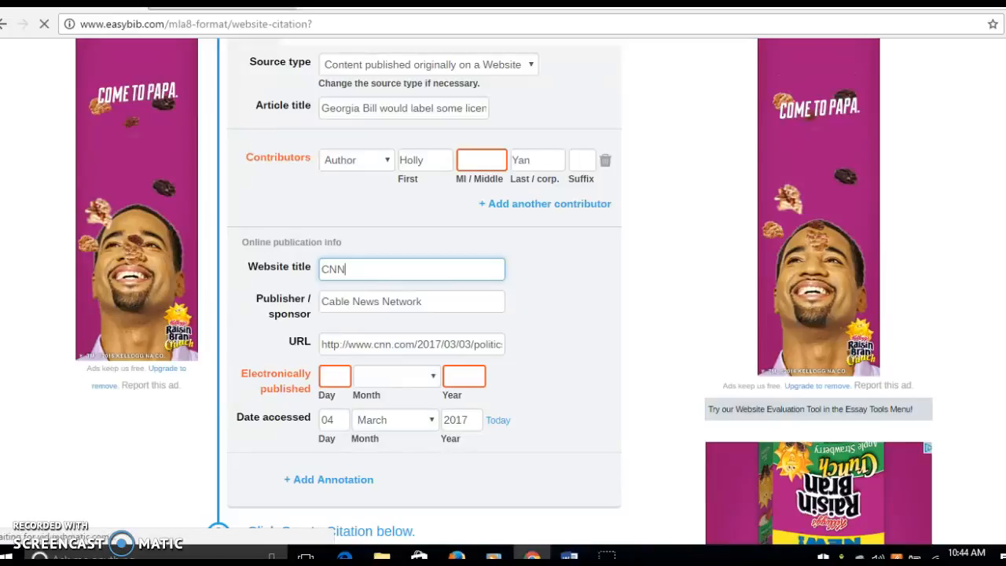
scroll(down, 3)
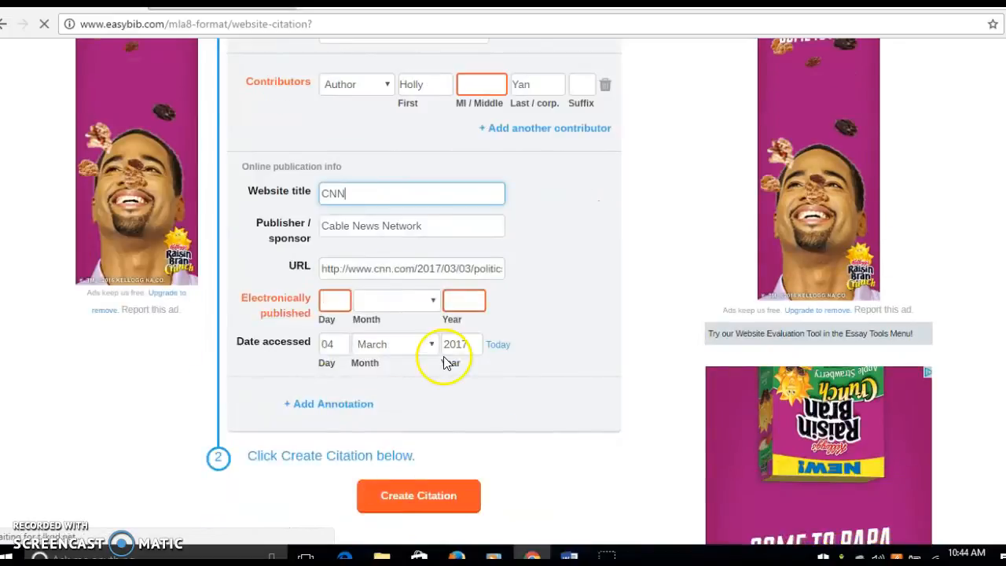
scroll(down, 3)
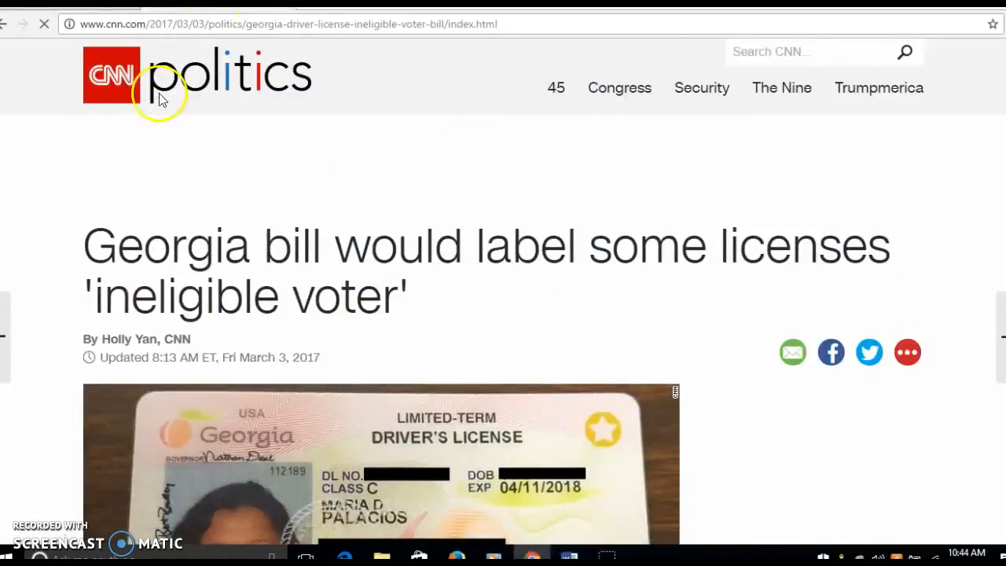
mouse_move(234, 361)
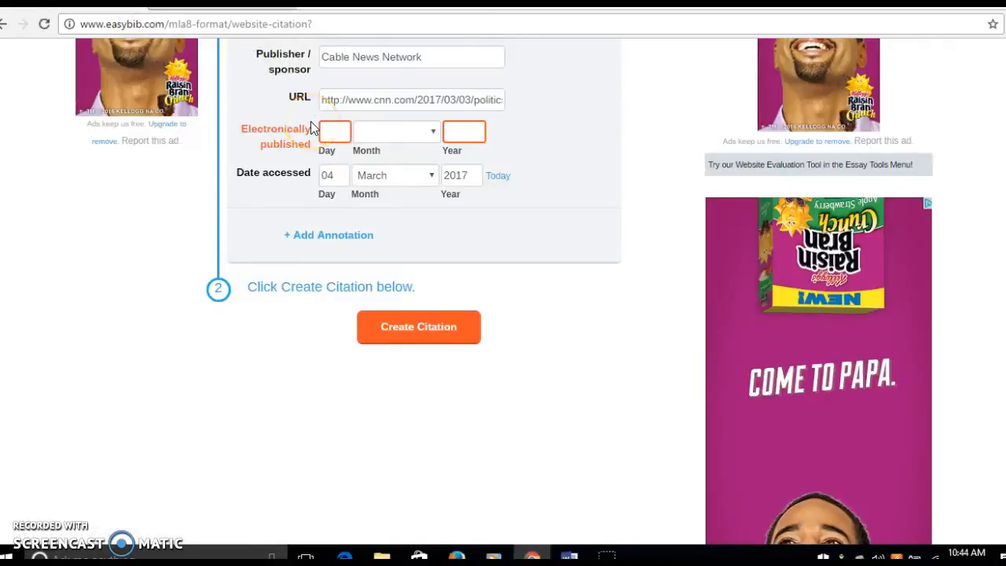
mouse_move(377, 150)
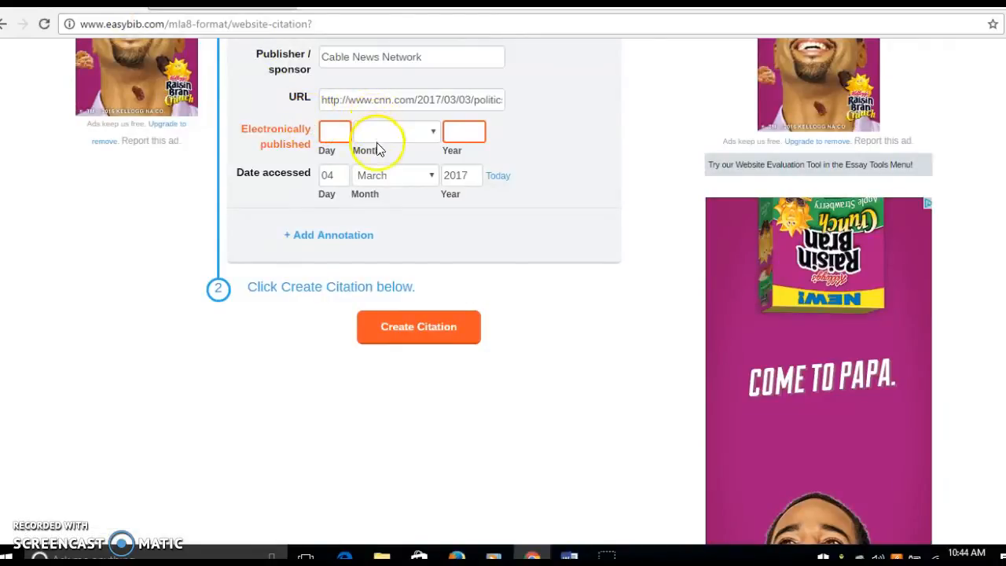
Step: Set the electronically published date to 03 March 2017
scroll(up, 3)
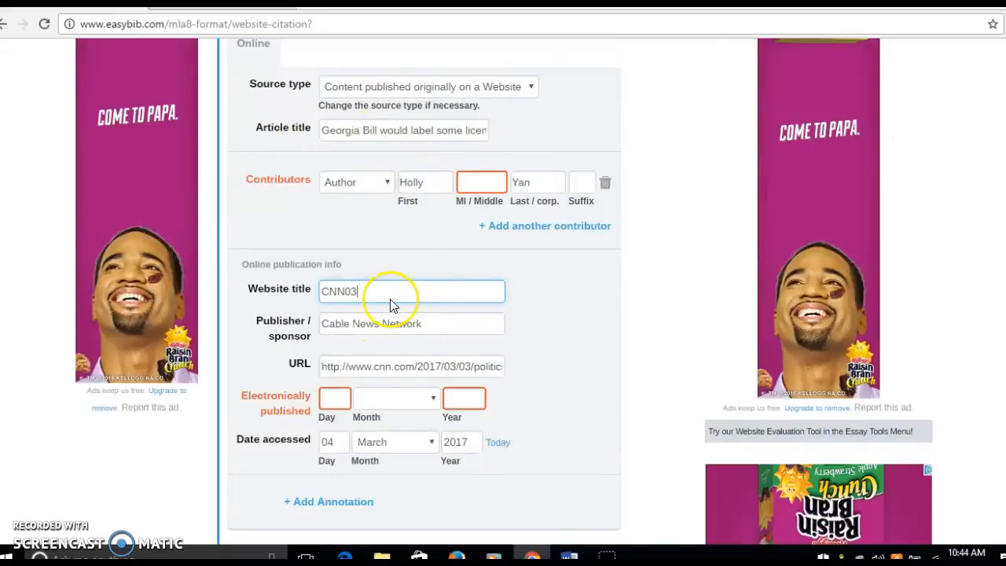
click(395, 245)
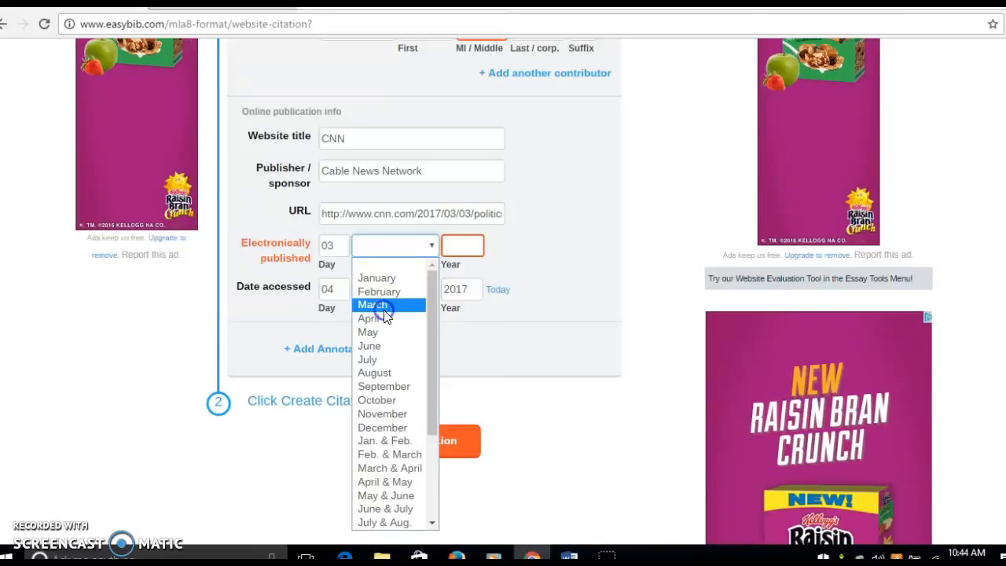
click(372, 305)
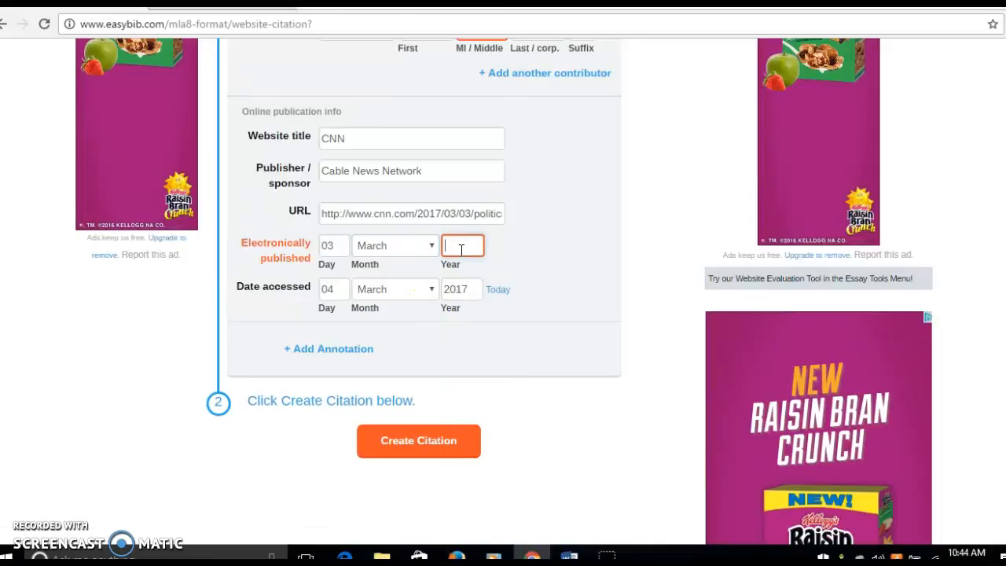
click(418, 441)
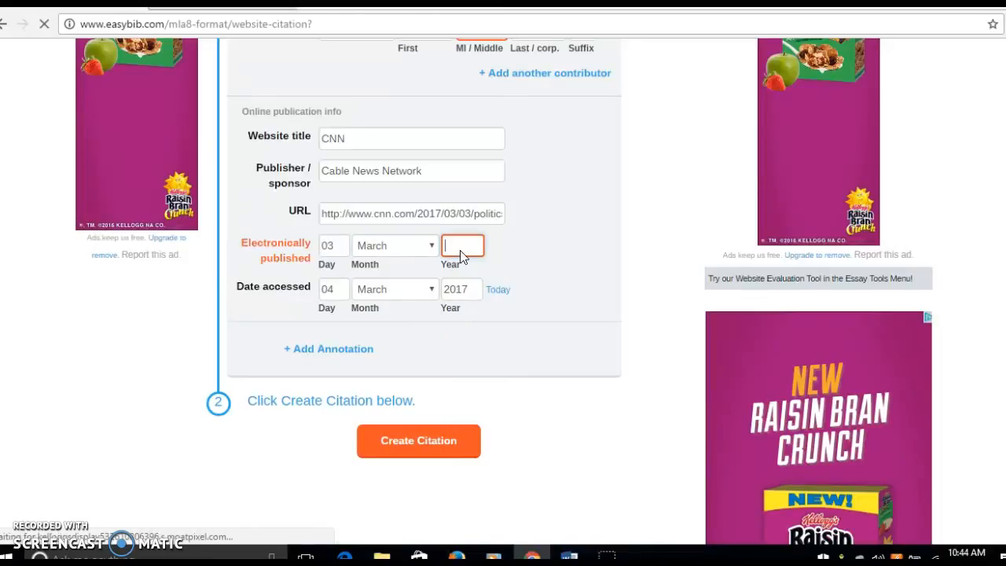
text(2017)
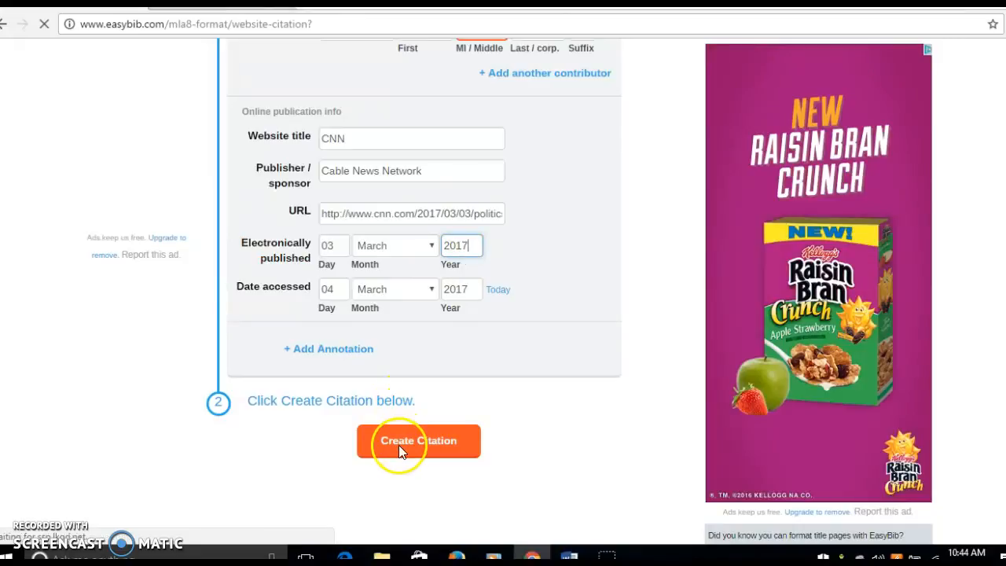
Step: Generate the citation with Create Citation, retrying until the page loads
click(419, 440)
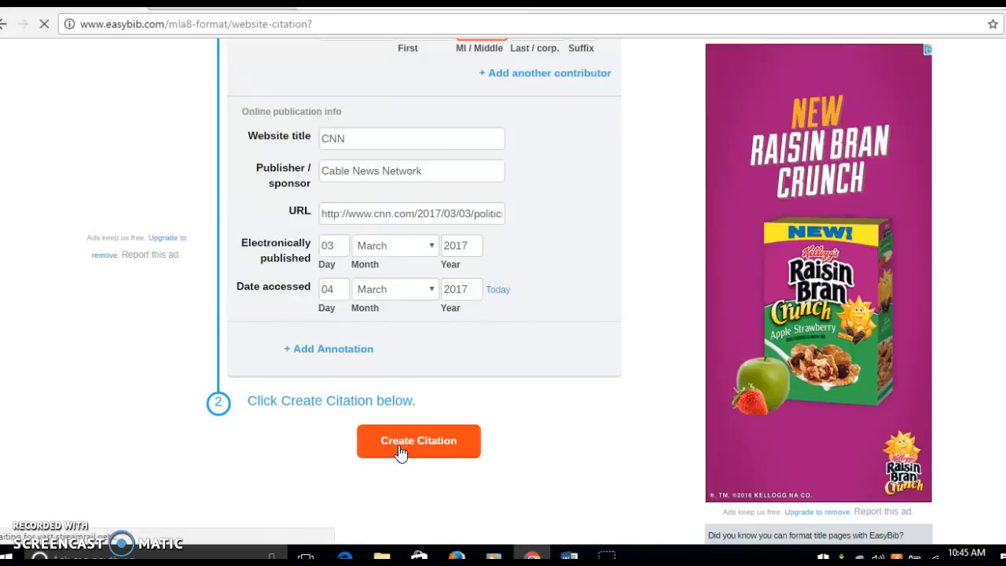
click(418, 441)
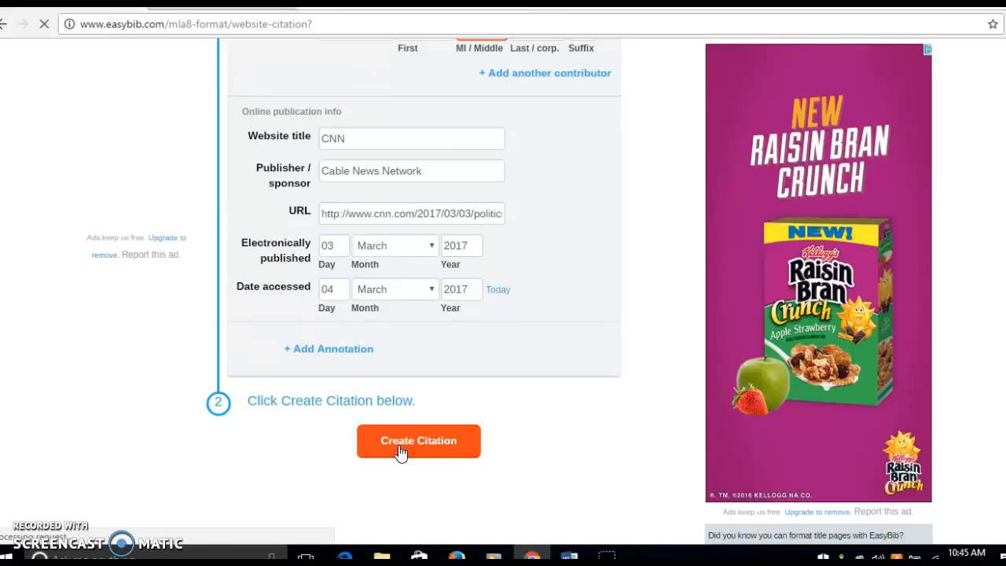
click(418, 440)
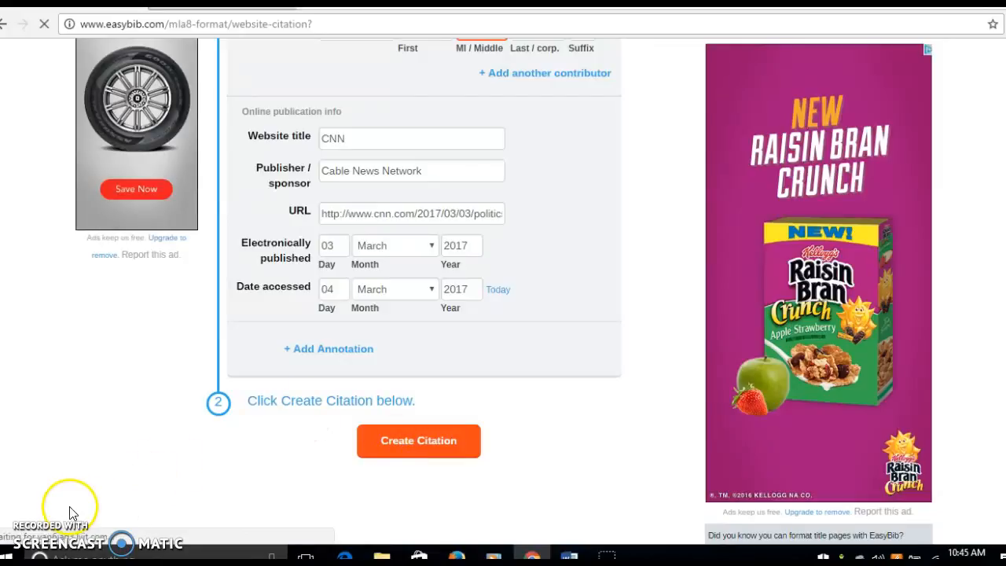
Step: Copy the finished Holly Yan citation text and switch to the Word document
click(418, 440)
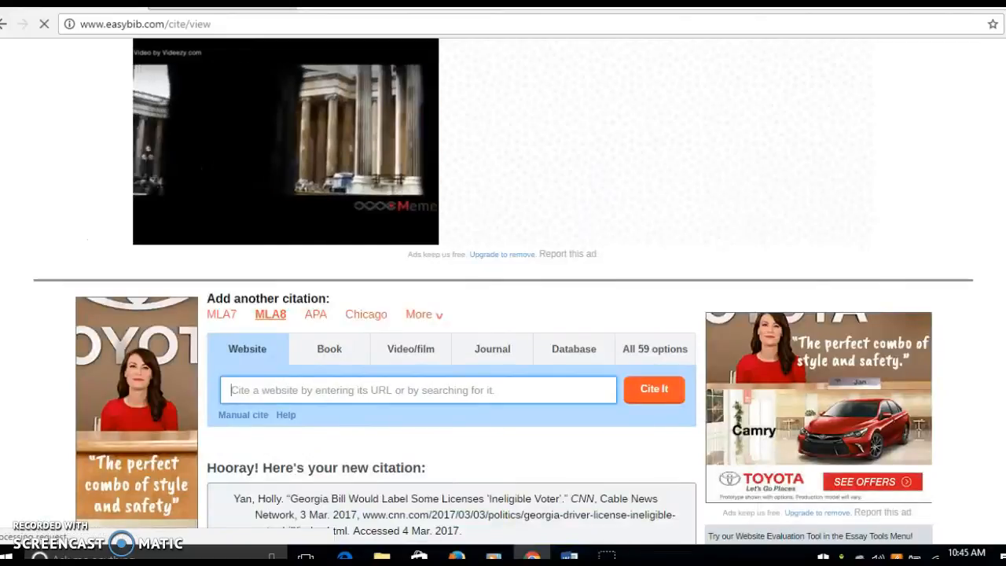
scroll(down, 3)
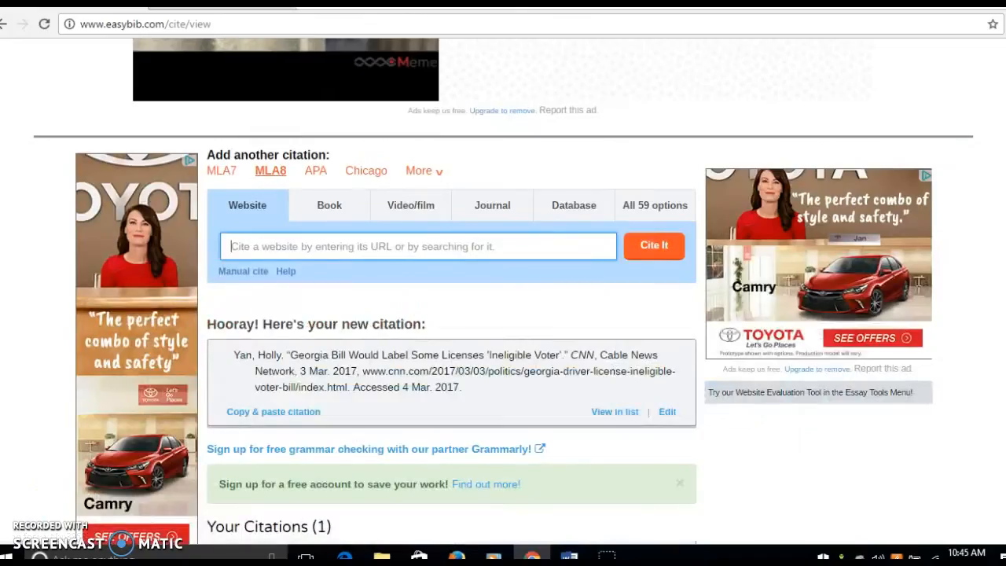
scroll(up, 3)
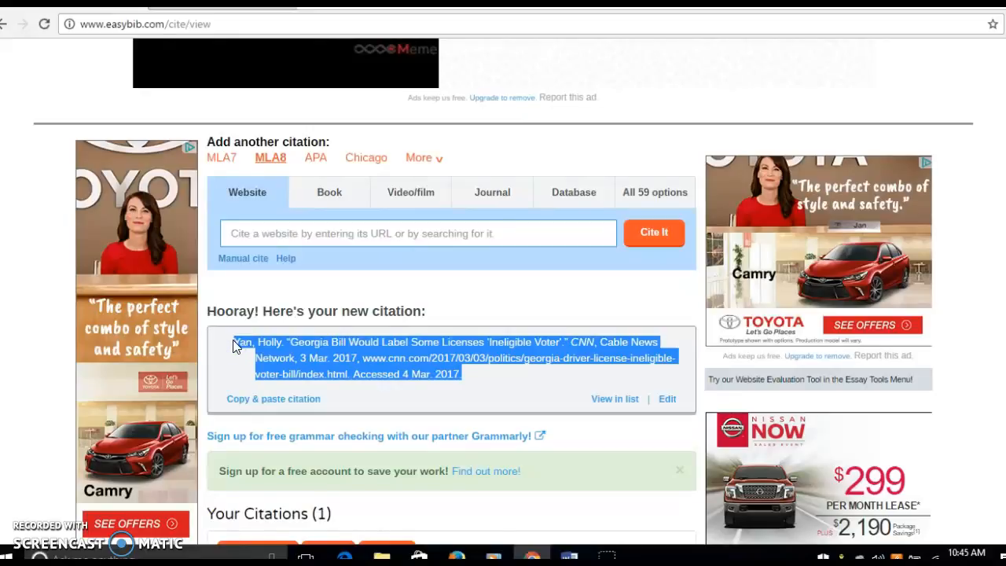
mouse_move(569, 525)
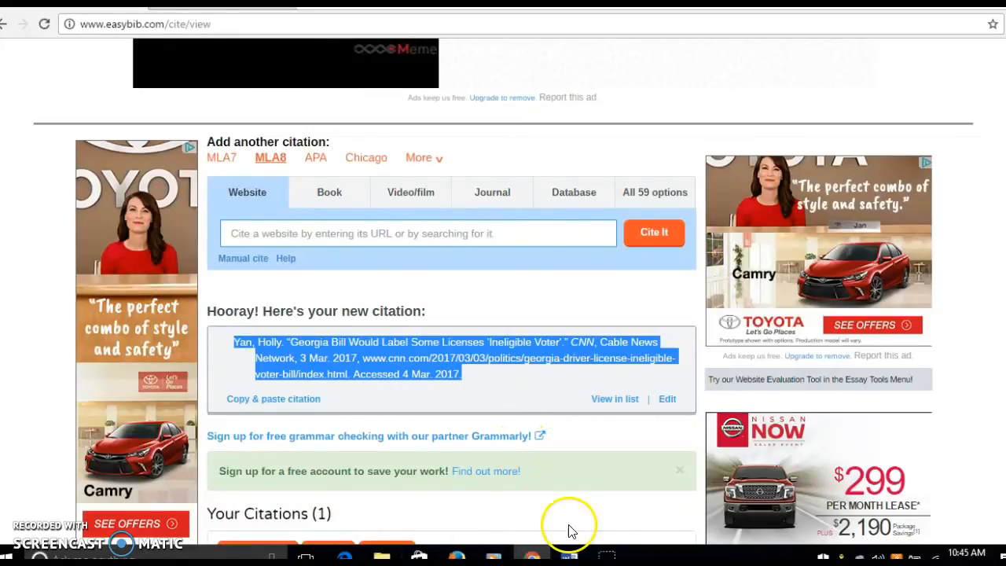
click(569, 557)
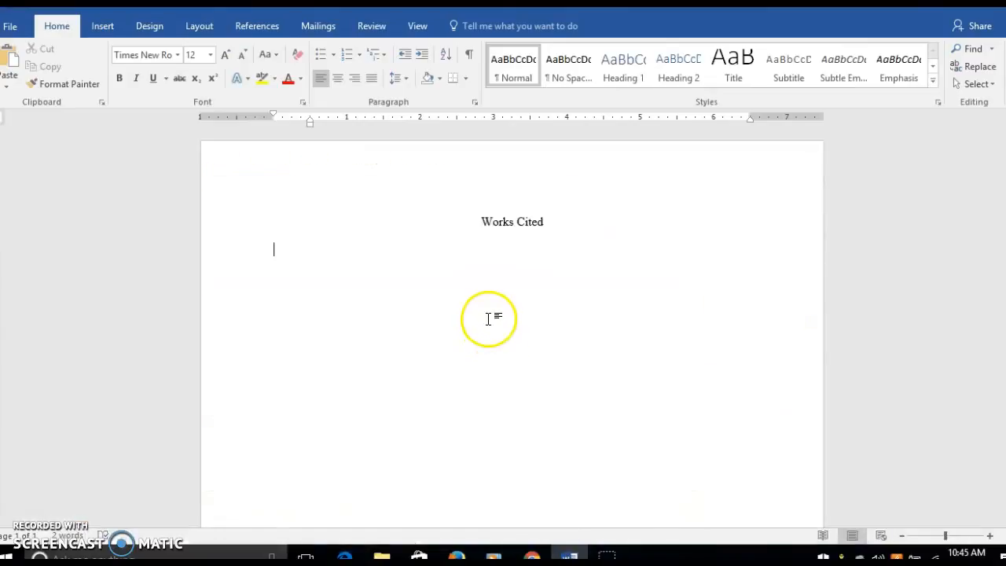
Step: Paste the citation under Works Cited as Keep Text Only to match the document's font
key(ctrl+v)
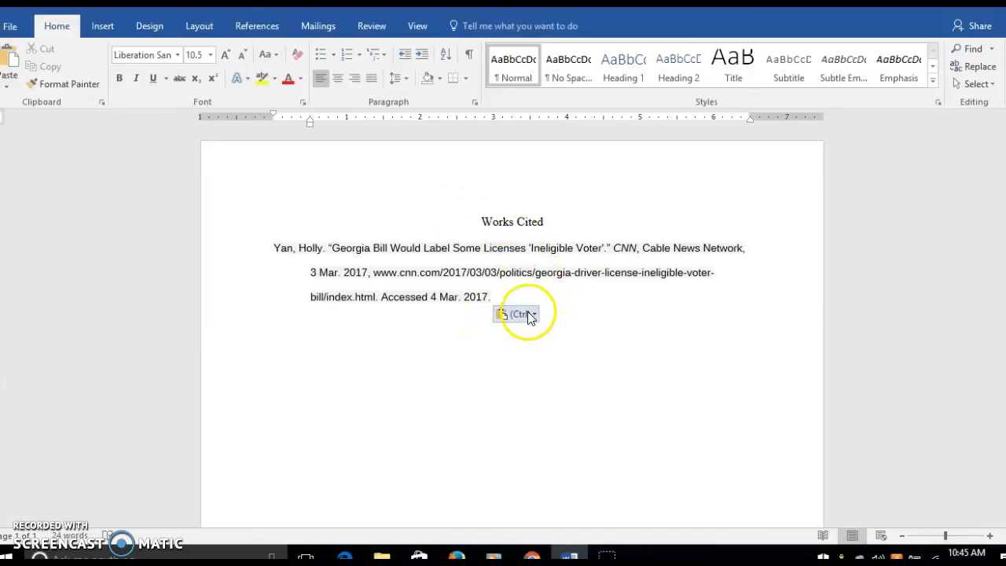
click(519, 314)
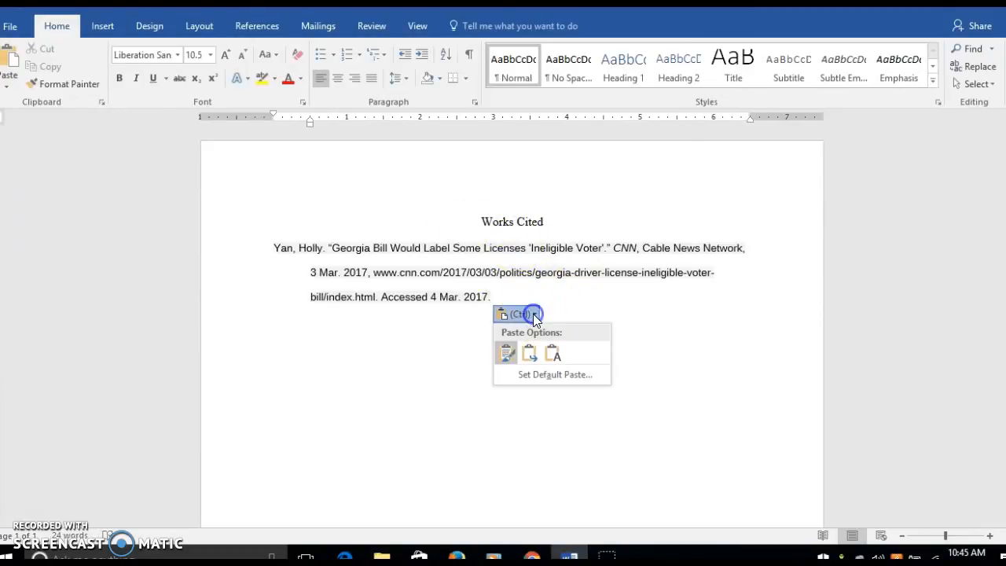
click(528, 352)
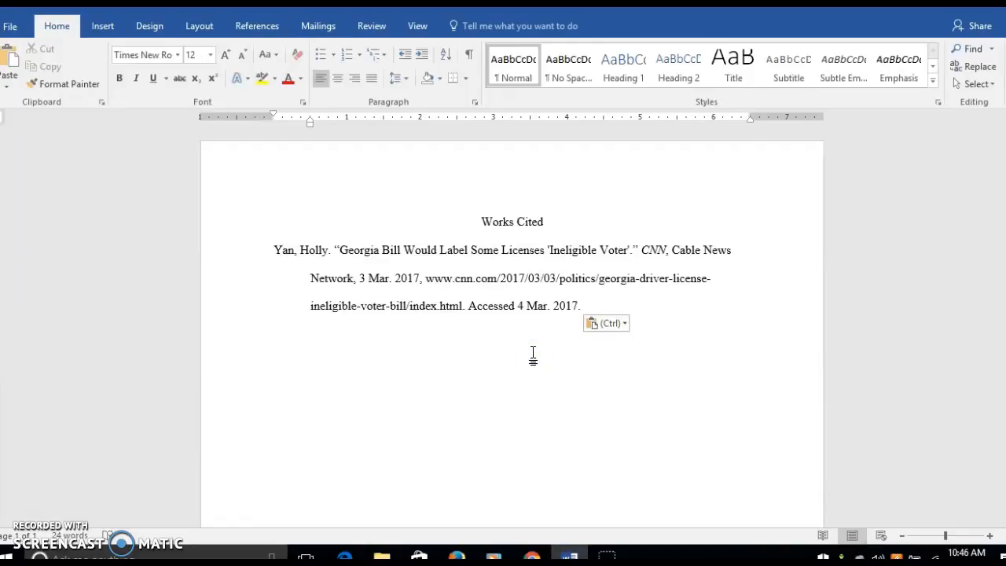
mouse_move(346, 250)
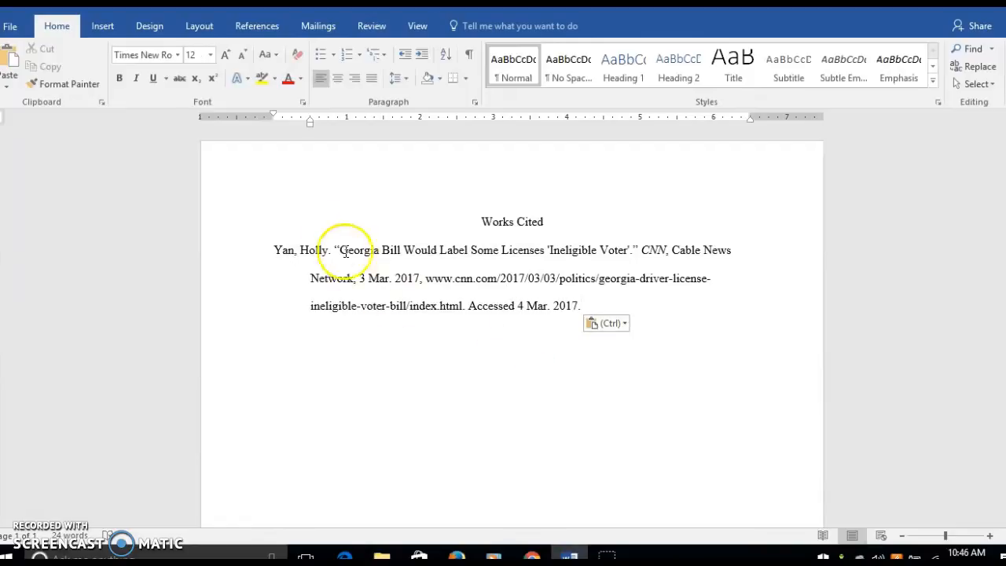
mouse_move(673, 245)
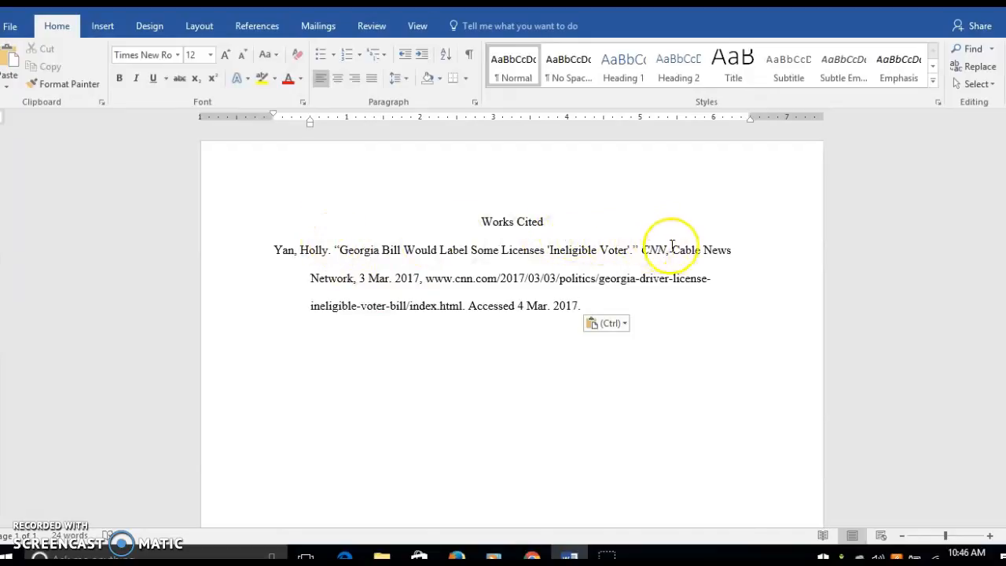